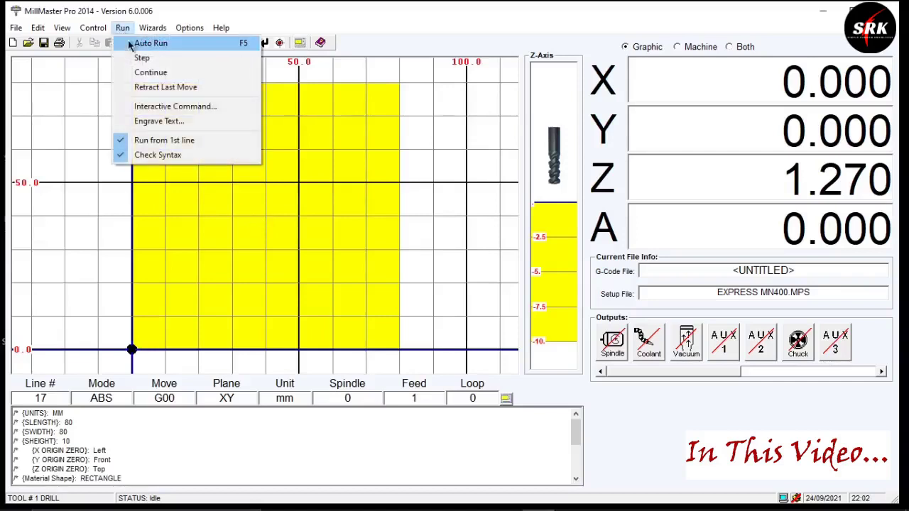
Auto-run the loaded G-code program to cut the square toolpath into the yellow stock
left_click(150, 43)
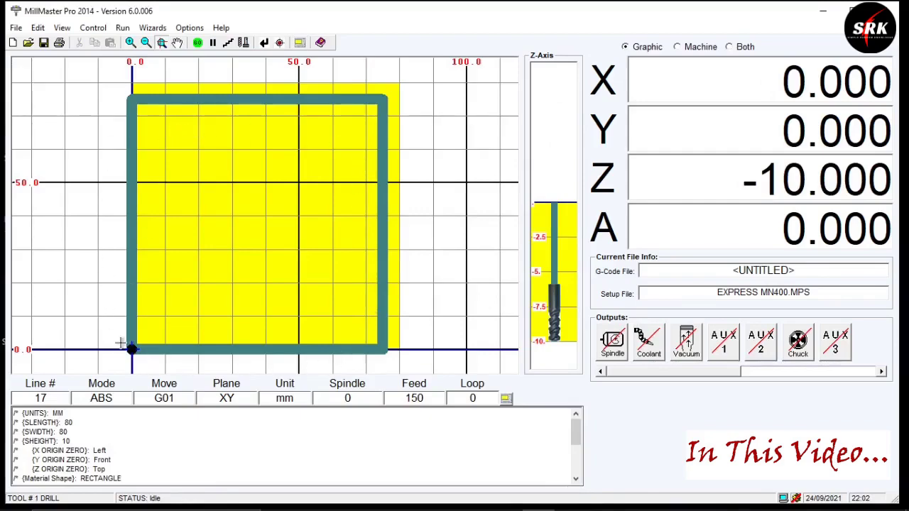
mouse_move(312, 349)
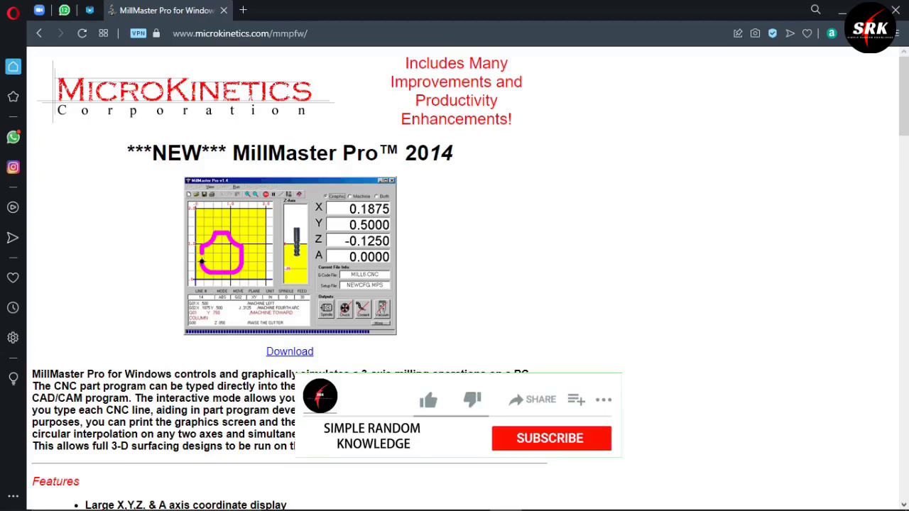
left_click(550, 438)
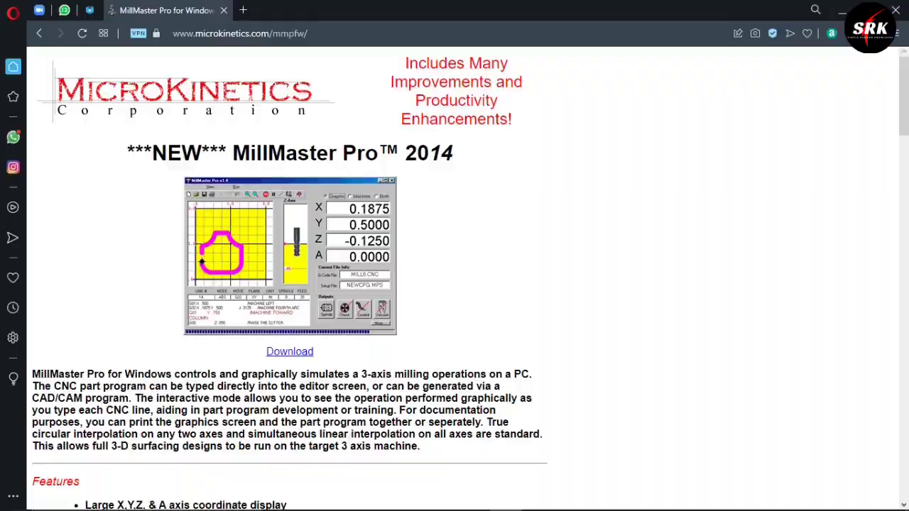
left_click(243, 9)
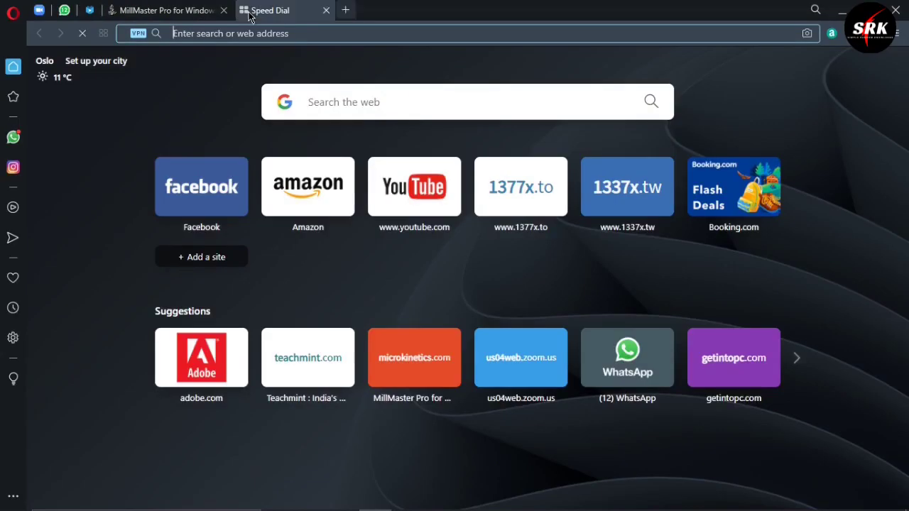
Search Google for 'millmaster pro' using the search suggestion
type("m")
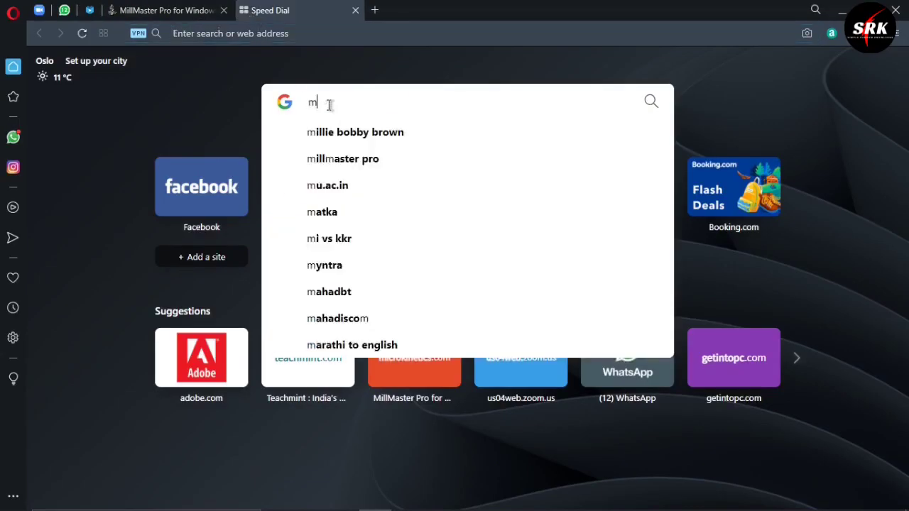
left_click(343, 158)
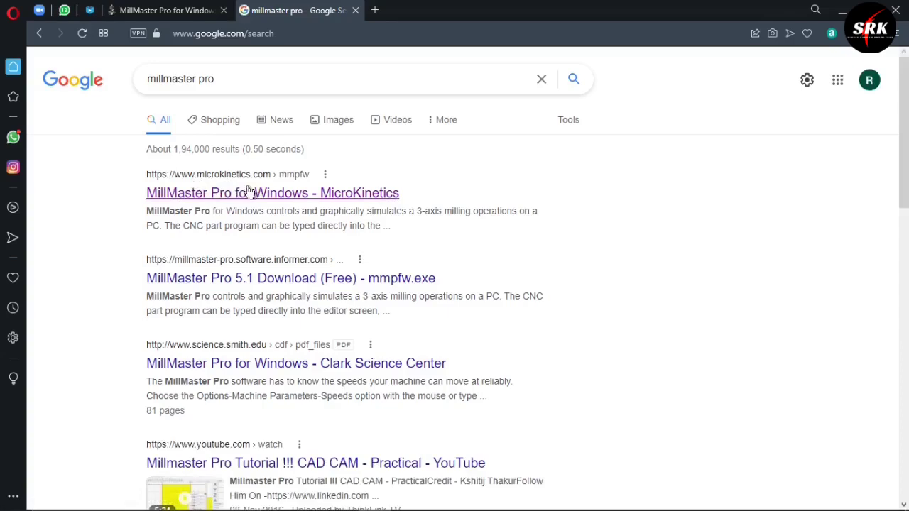
mouse_move(298, 199)
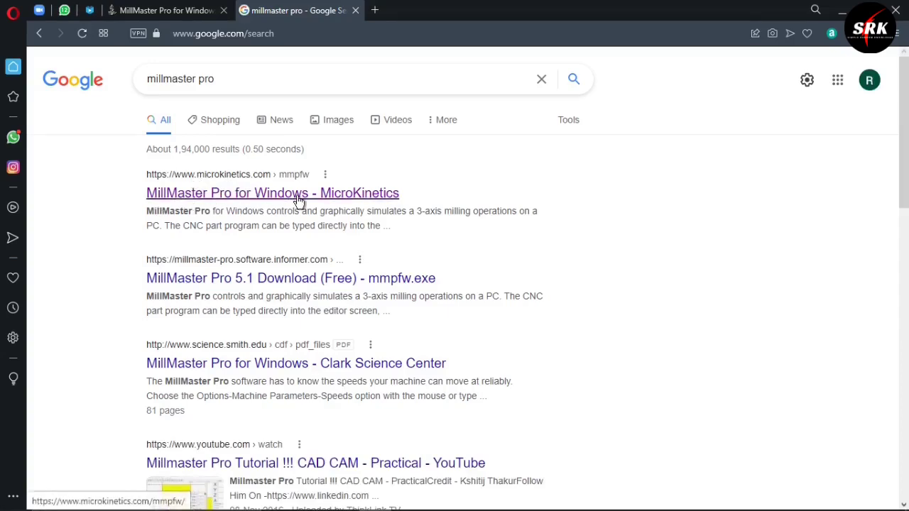
Open the 'MillMaster Pro for Windows - MicroKinetics' result and scroll to find the Download link
left_click(273, 193)
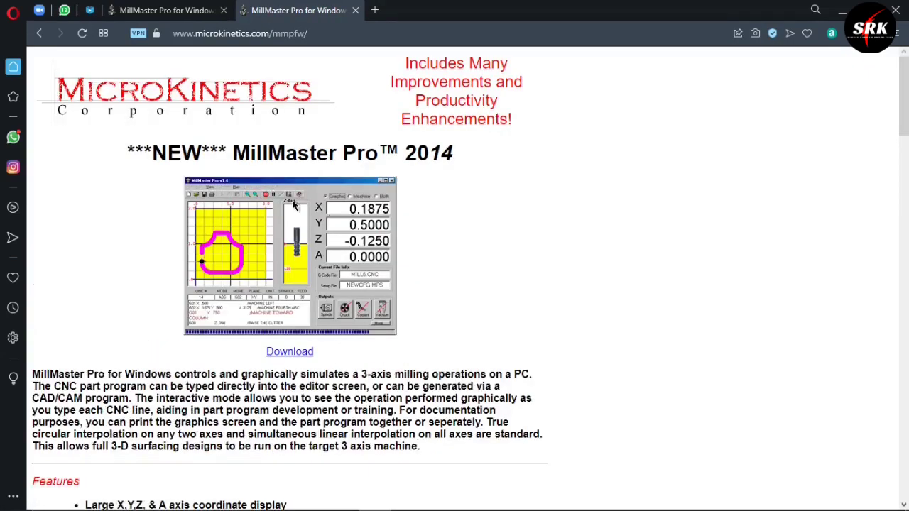
scroll("down", 3)
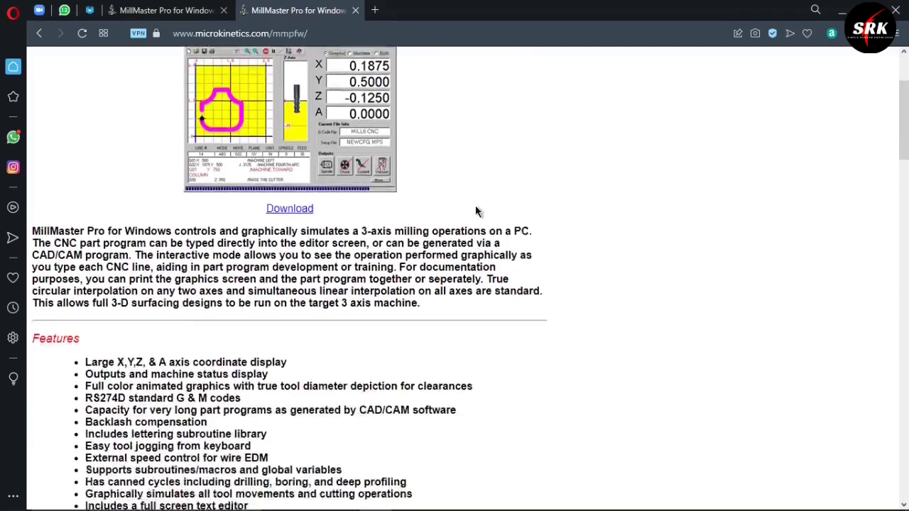
scroll("up", 3)
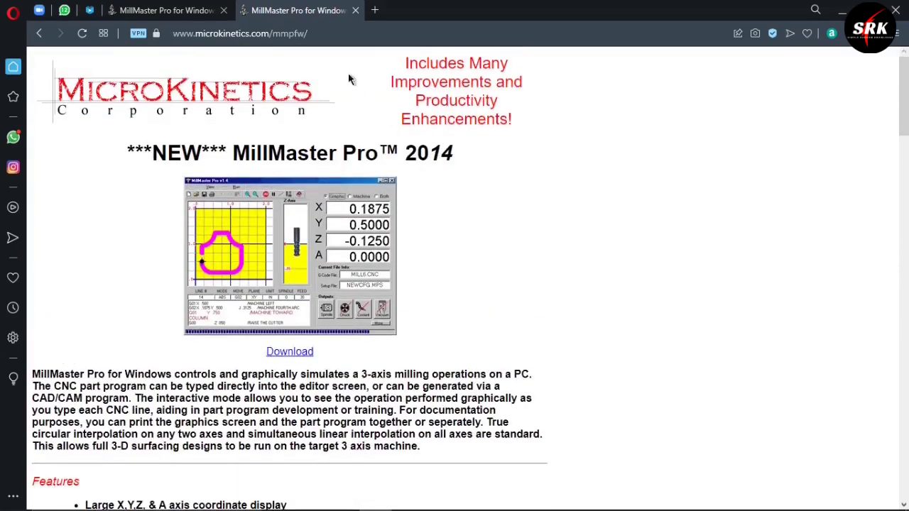
mouse_move(203, 68)
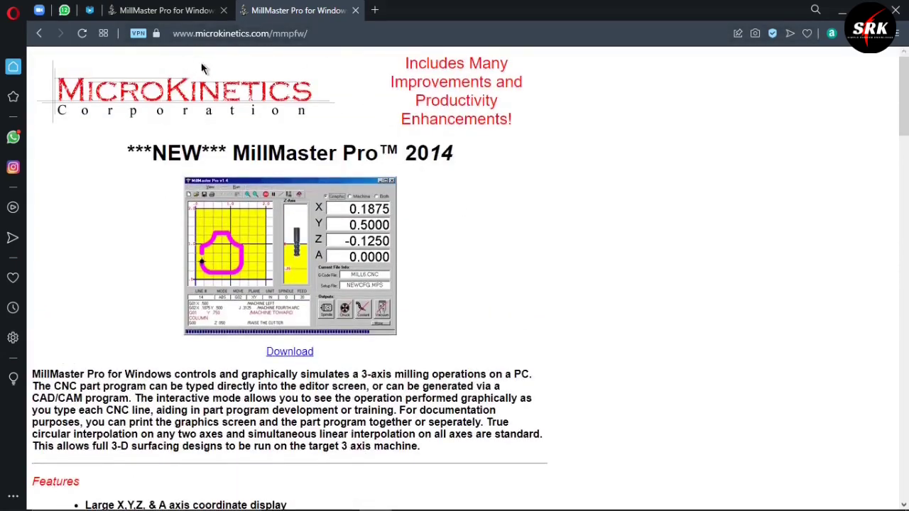
mouse_move(256, 341)
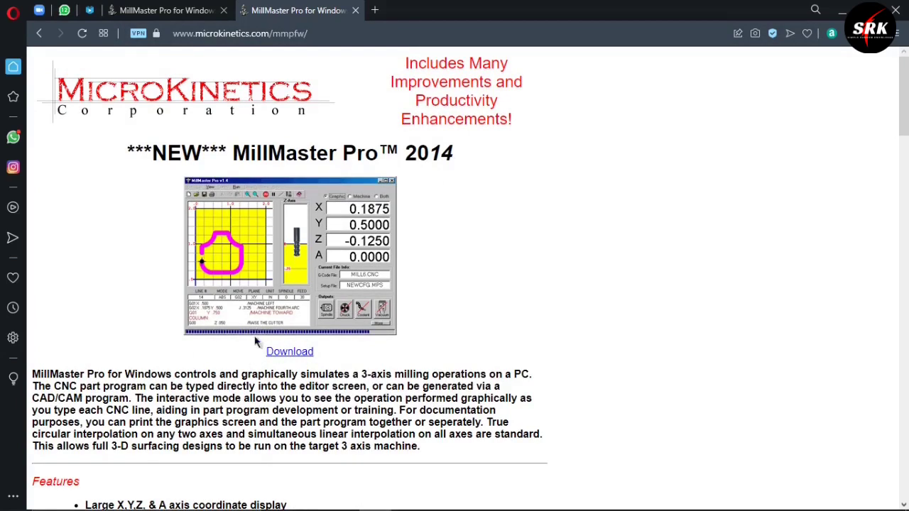
mouse_move(290, 355)
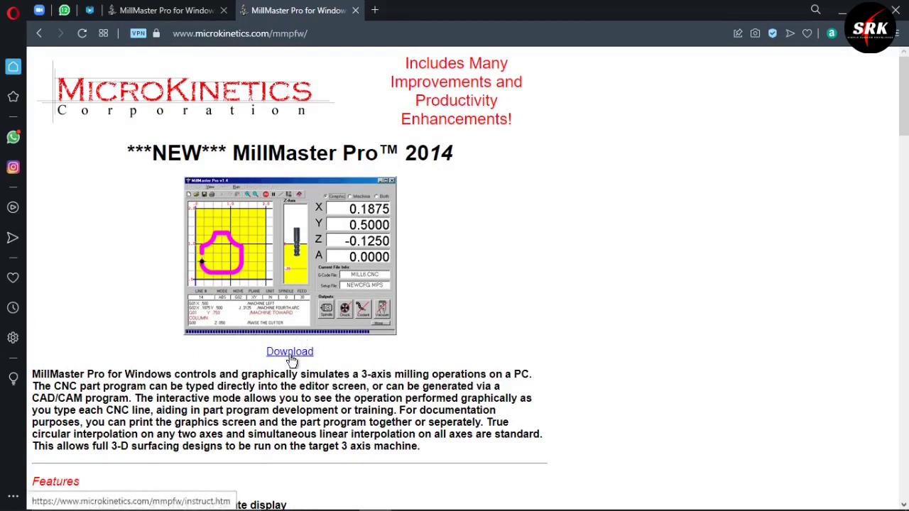
mouse_move(617, 267)
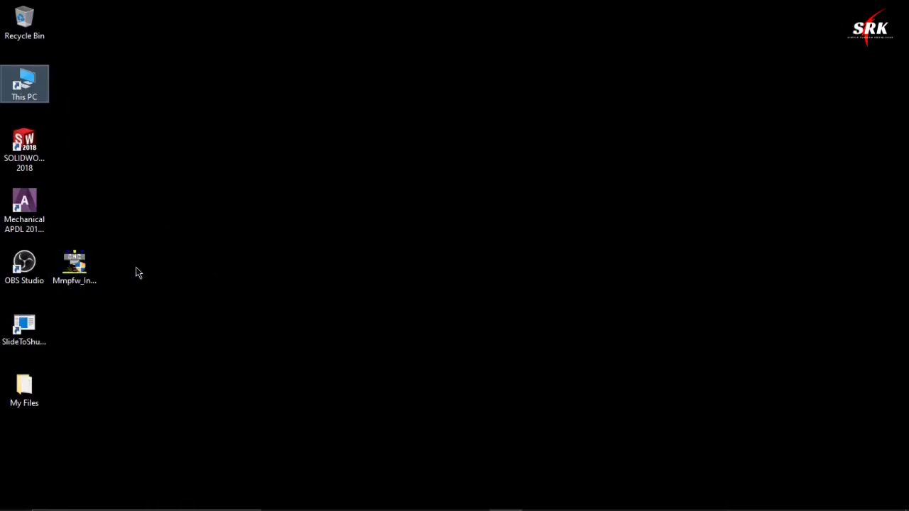
Run the Mmpfw installer into the default destination folder and close it when finished
left_click(74, 266)
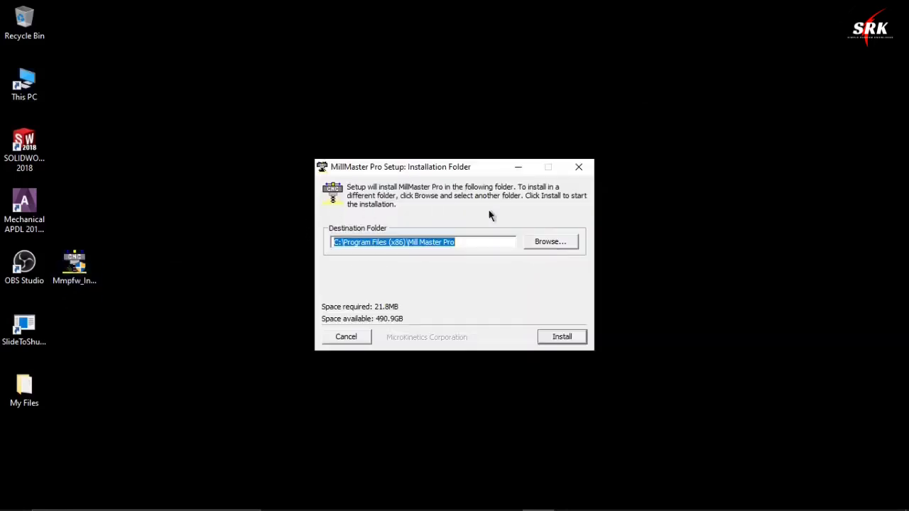
mouse_move(433, 268)
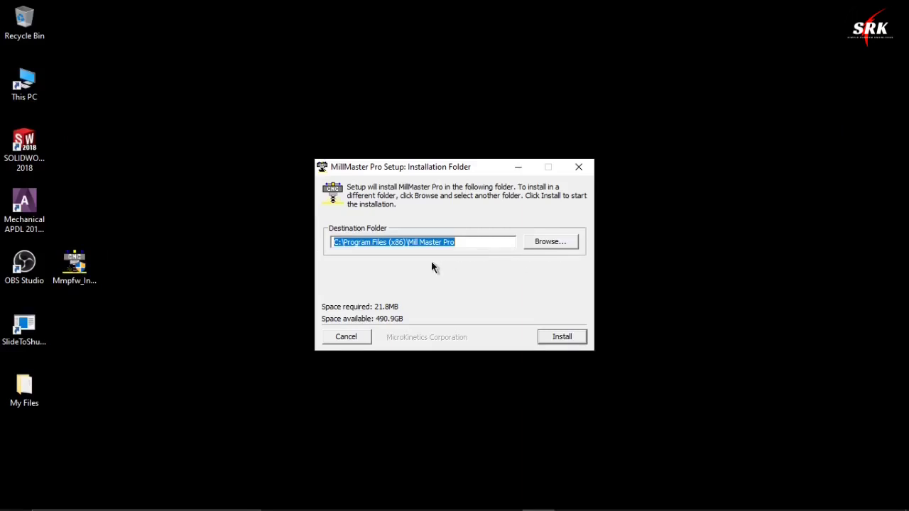
mouse_move(586, 228)
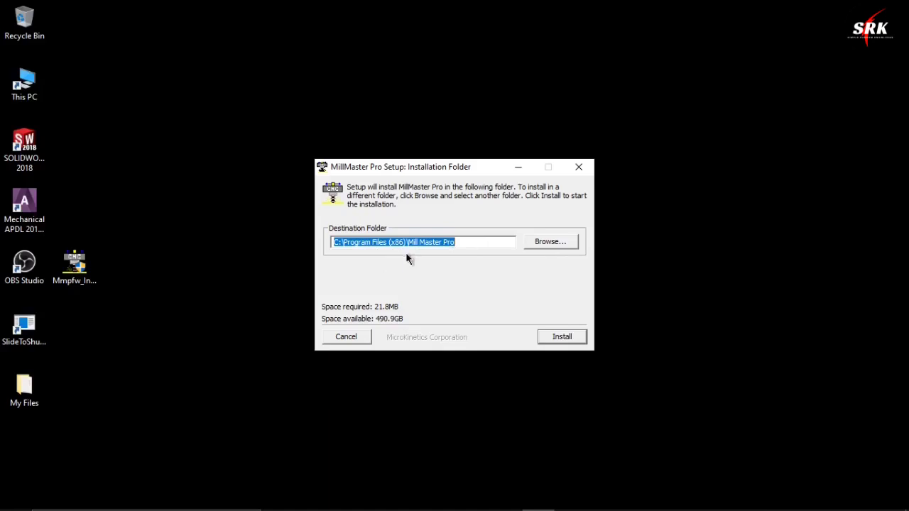
left_click(562, 335)
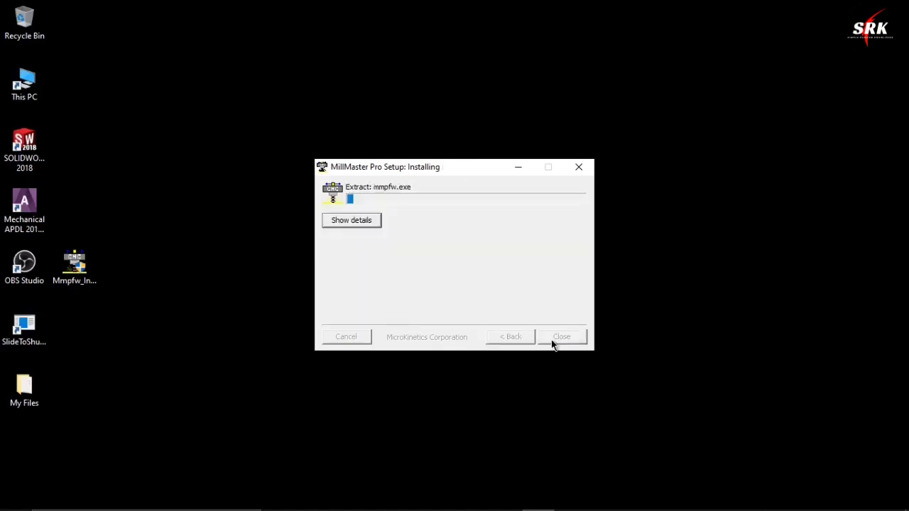
mouse_move(523, 321)
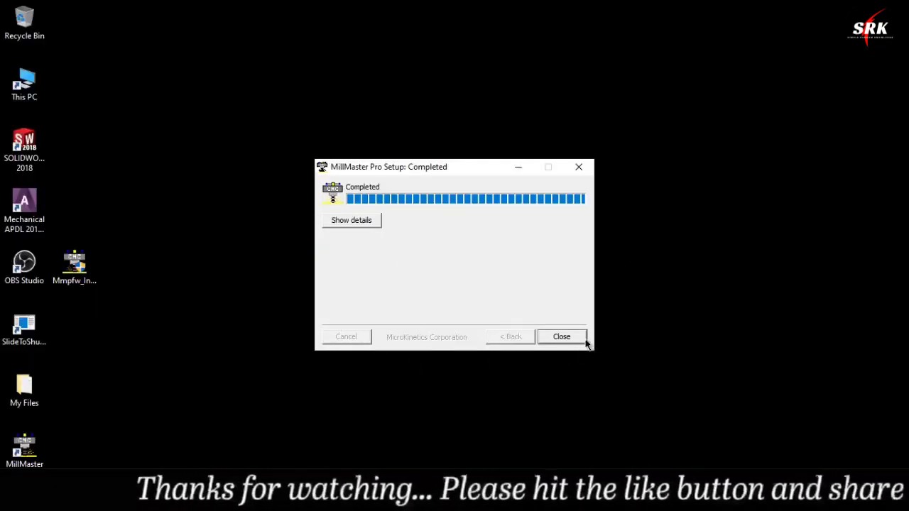
left_click(561, 337)
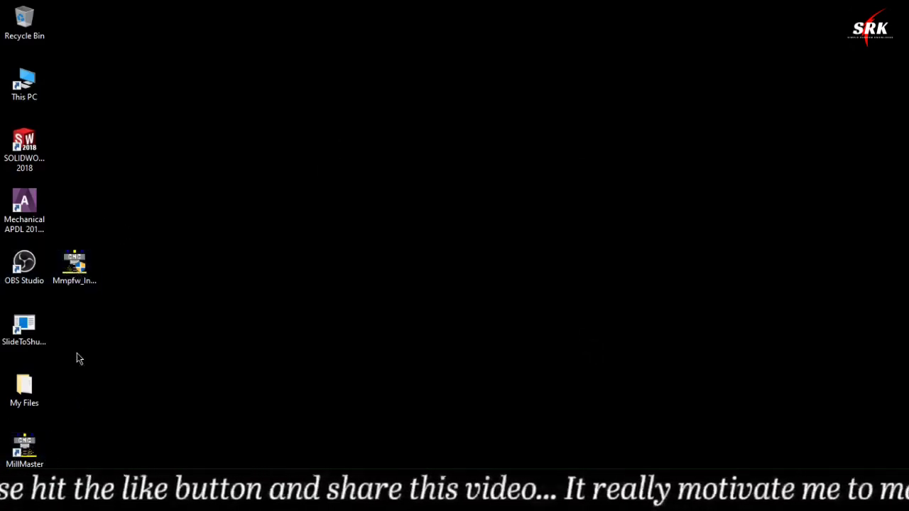
Launch MillMaster from the desktop shortcut, agree to the license, and relaunch it
double_click(24, 447)
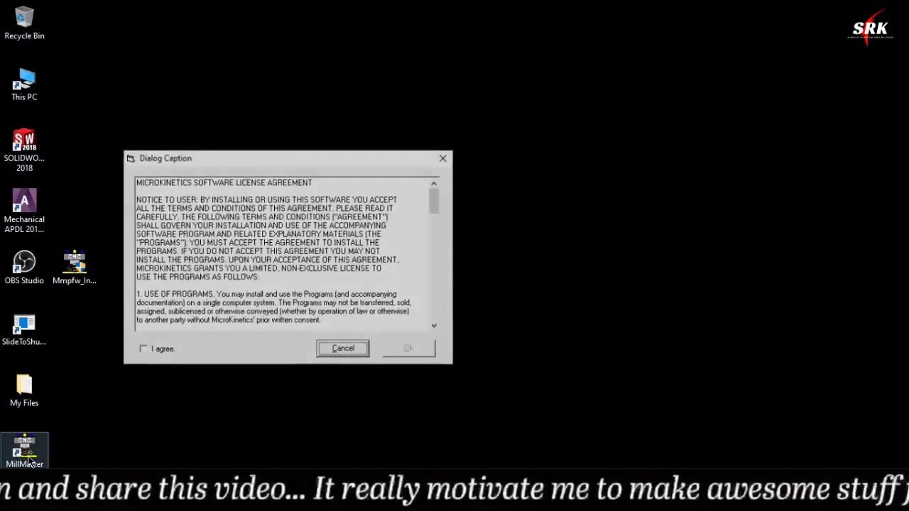
left_click(143, 350)
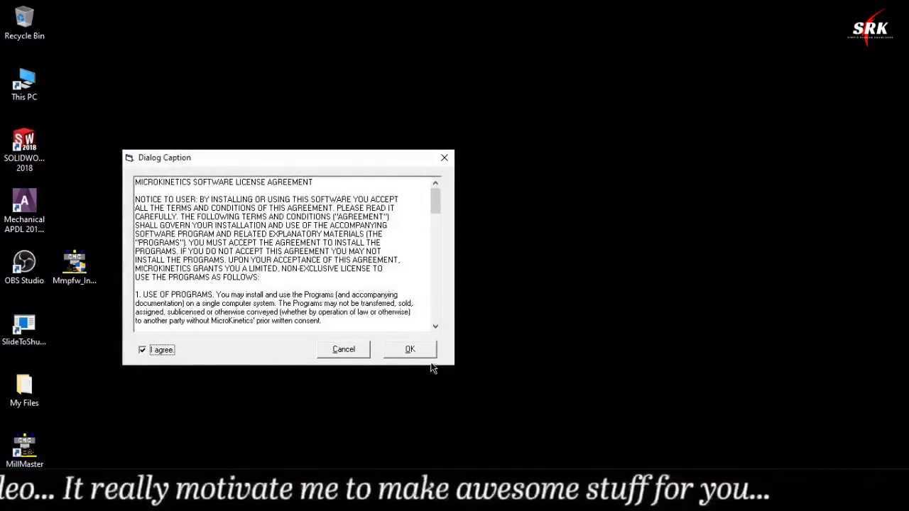
left_click(410, 349)
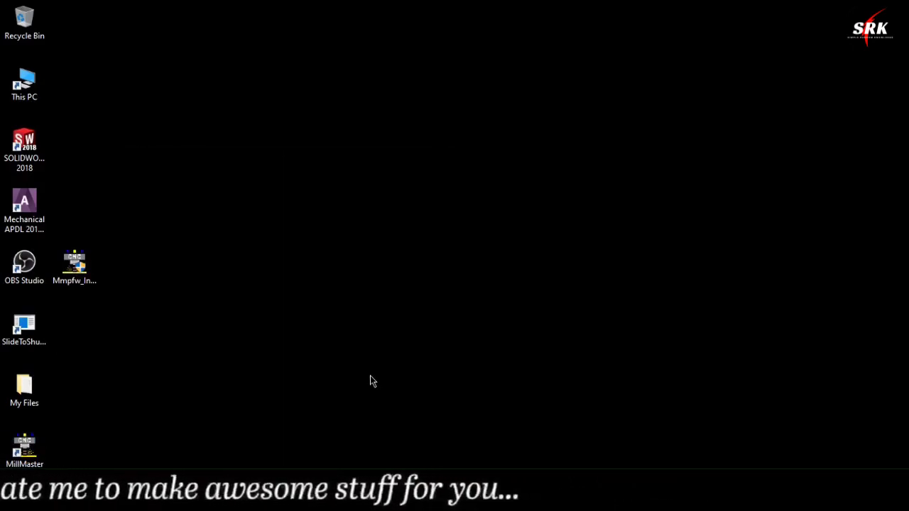
double_click(24, 442)
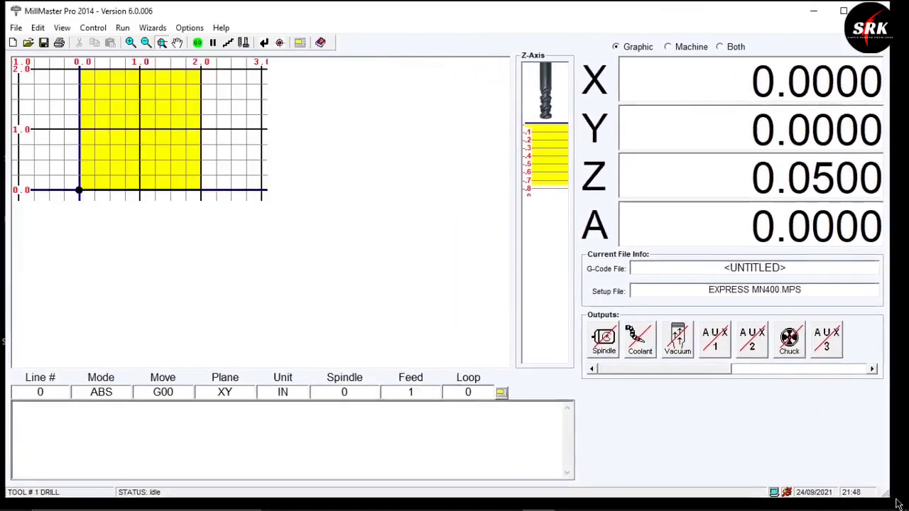
left_click(15, 27)
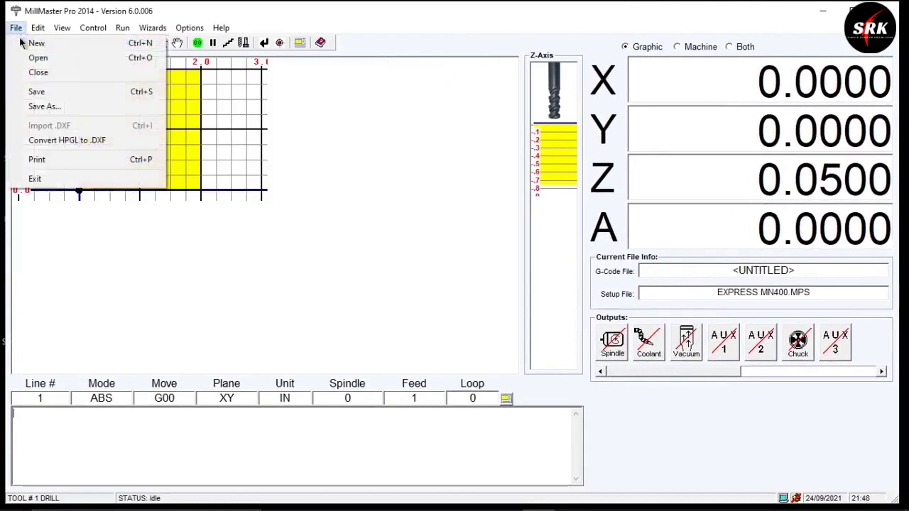
left_click(36, 42)
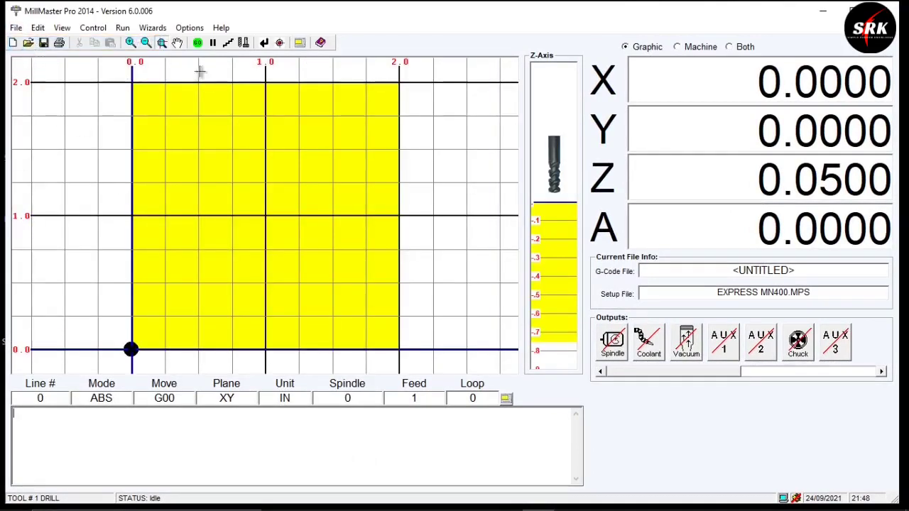
mouse_move(268, 364)
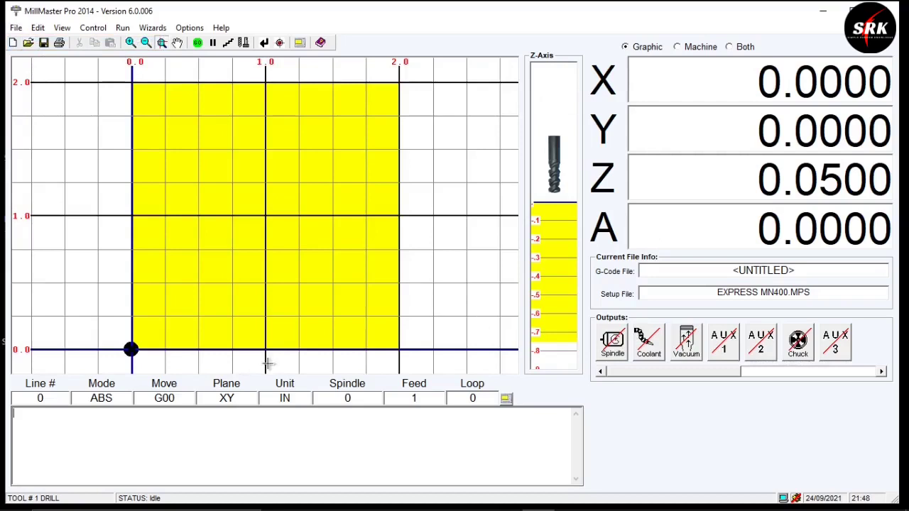
mouse_move(66, 500)
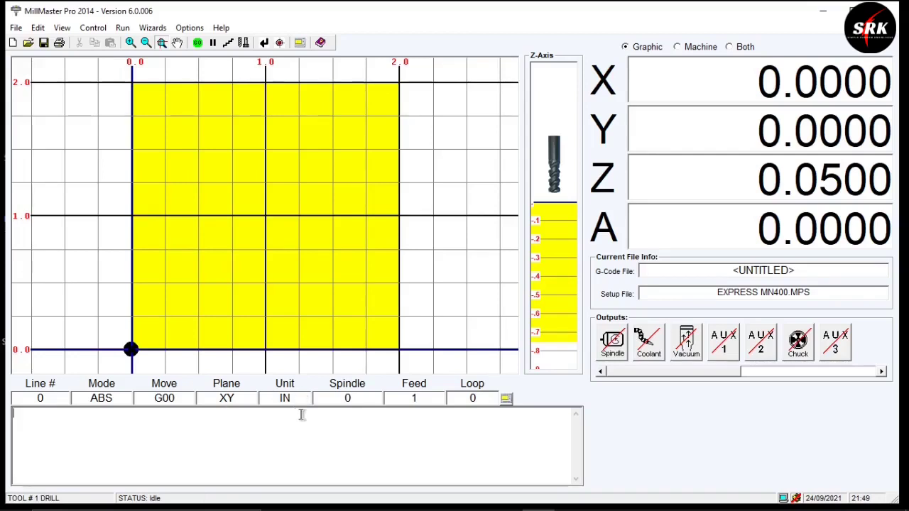
Accept the metric Machine Parameters, skip this session's controller check, and continue offline
left_click(188, 27)
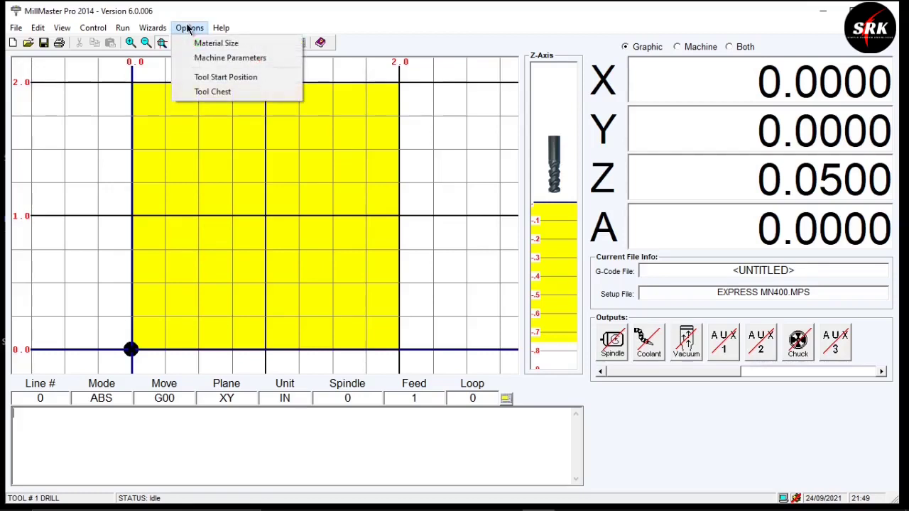
left_click(230, 57)
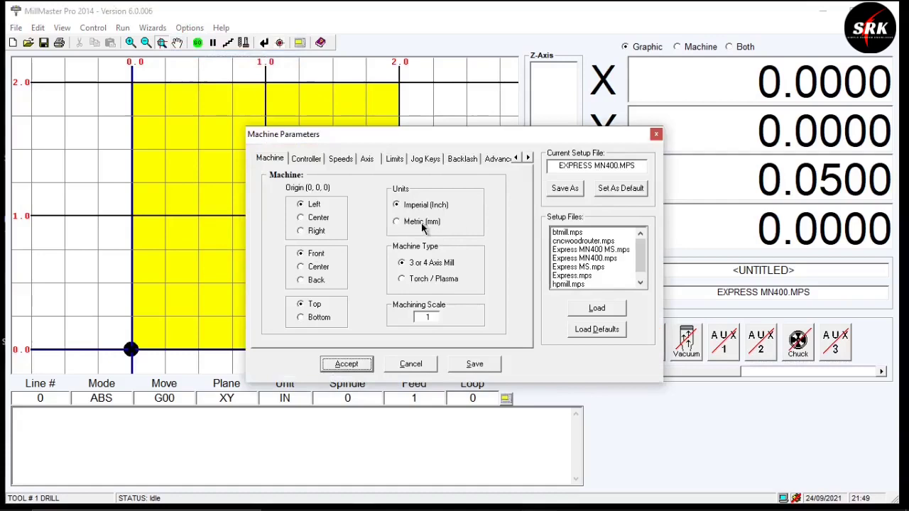
left_click(396, 221)
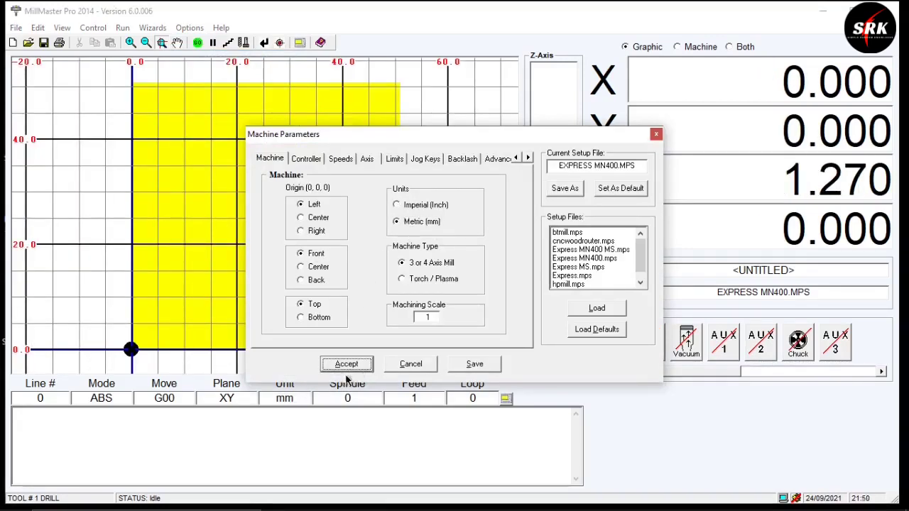
left_click(346, 364)
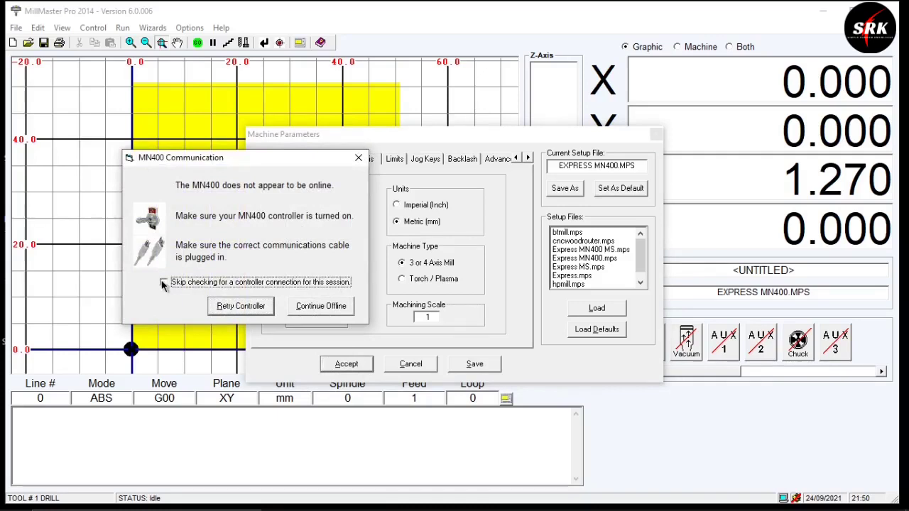
left_click(164, 282)
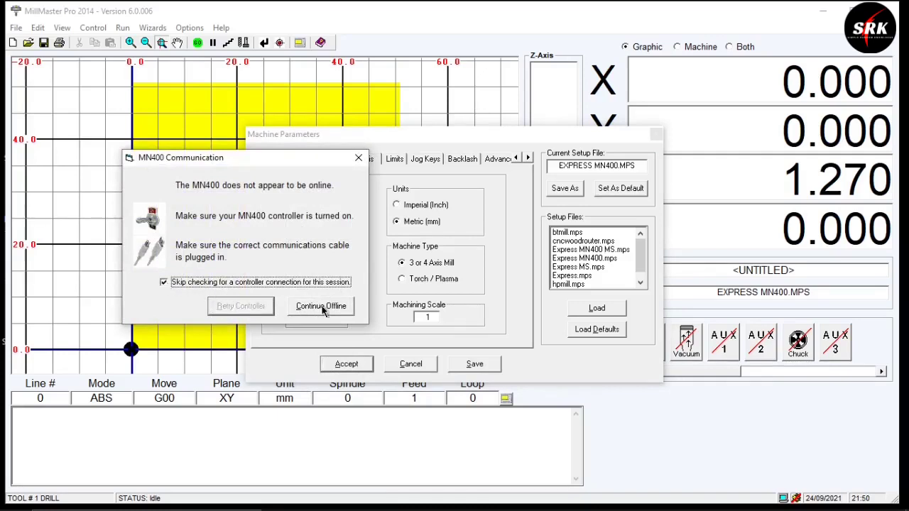
left_click(321, 306)
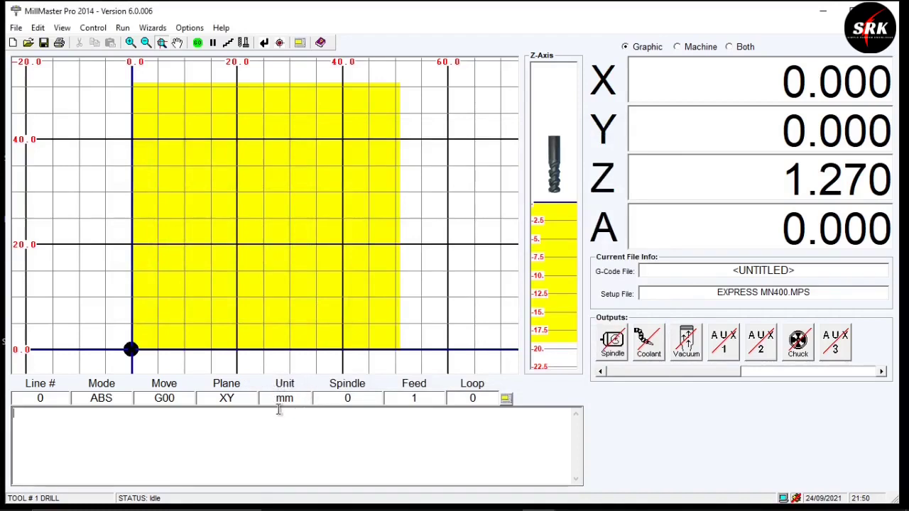
mouse_move(285, 425)
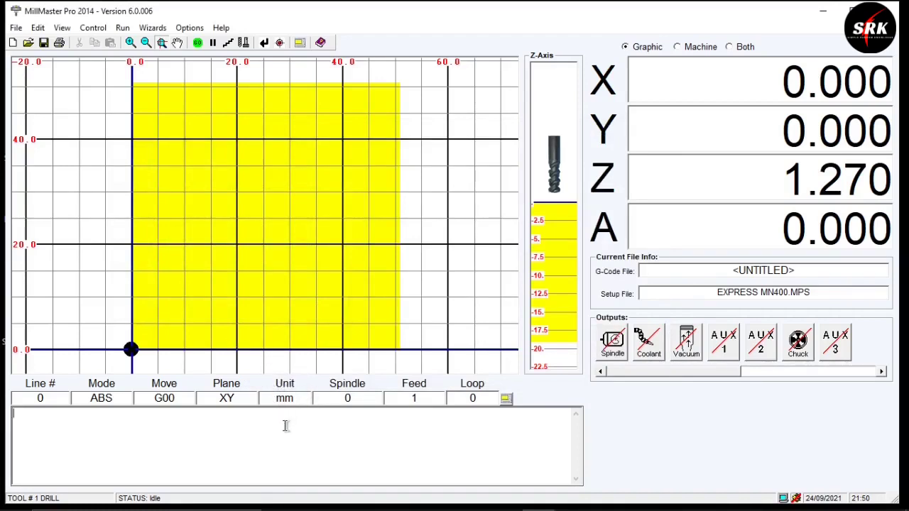
mouse_move(355, 146)
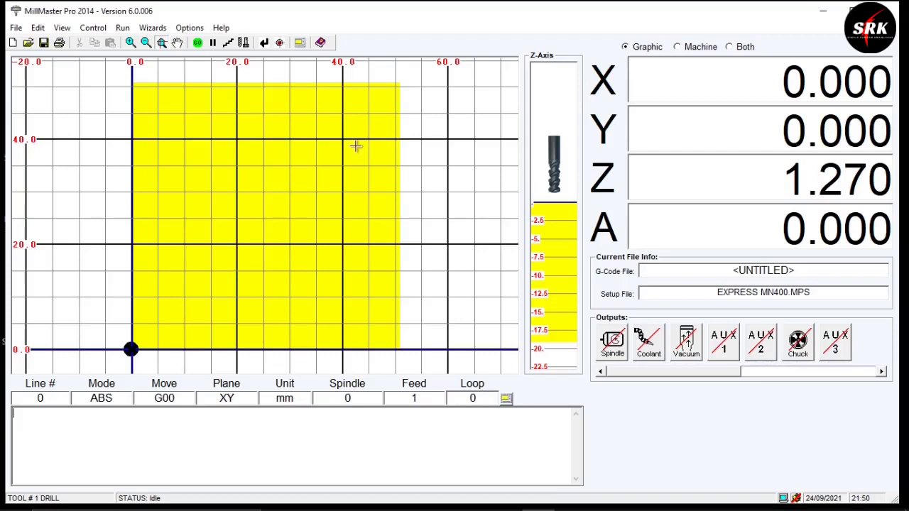
Set Material Size to 80 x 80 x 10 and write the values to the part program
left_click(189, 27)
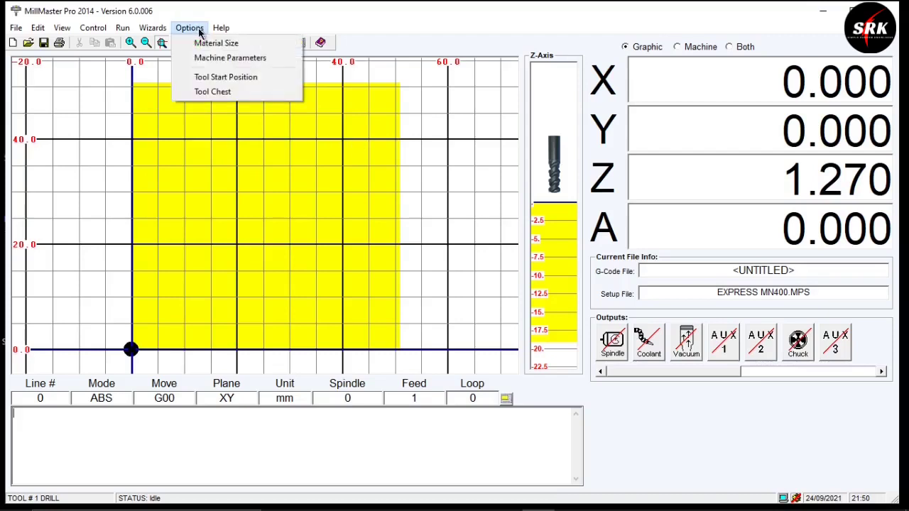
left_click(216, 42)
type("10")
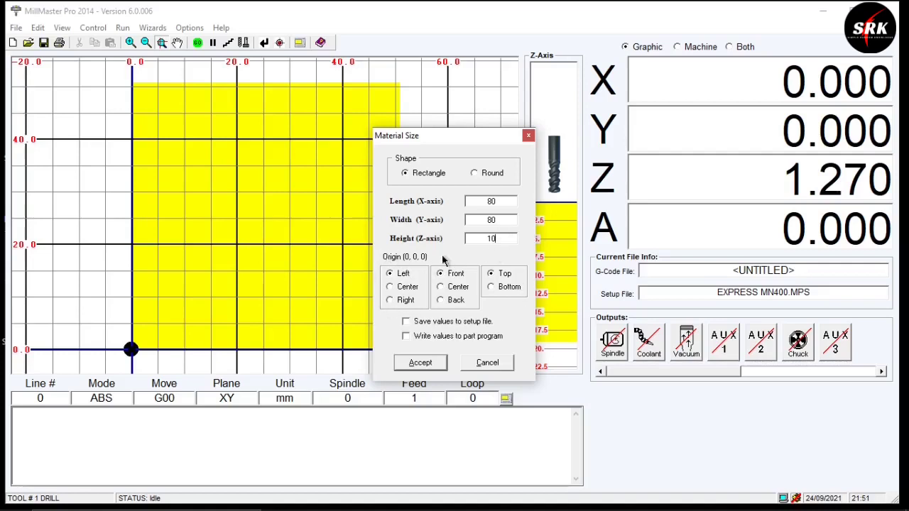
mouse_move(377, 327)
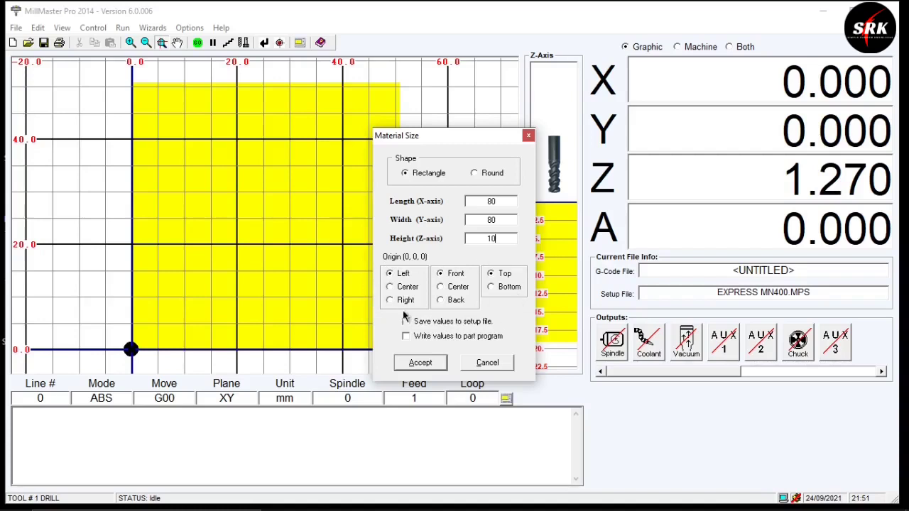
left_click(406, 335)
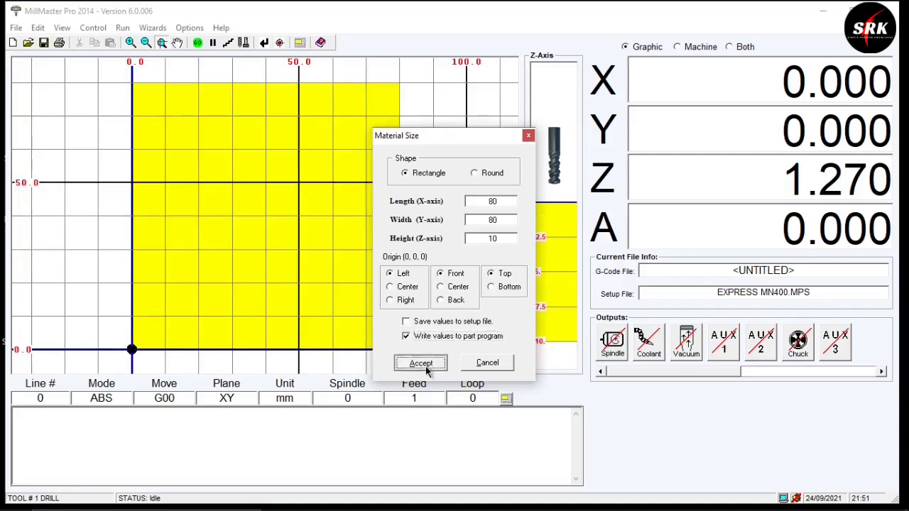
left_click(420, 363)
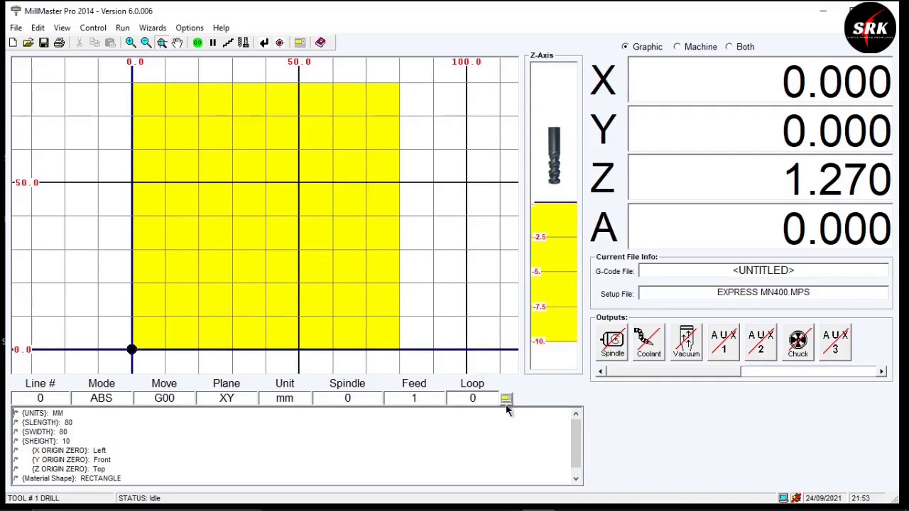
Switch to full-screen edit mode showing the stock comment header
left_click(505, 398)
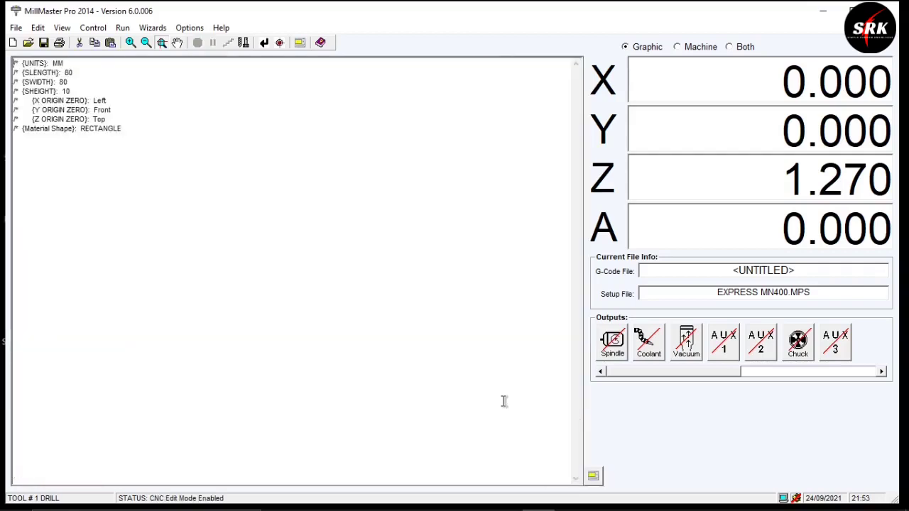
mouse_move(494, 321)
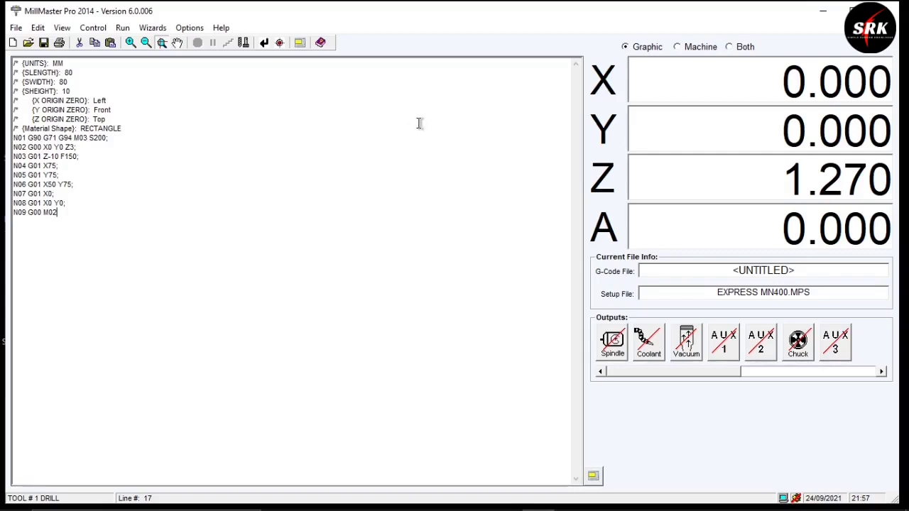
mouse_move(232, 275)
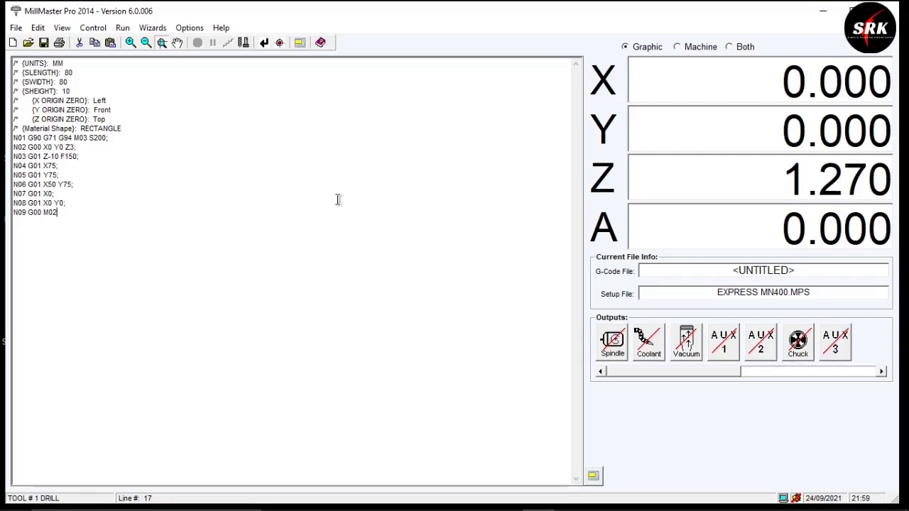
mouse_move(385, 175)
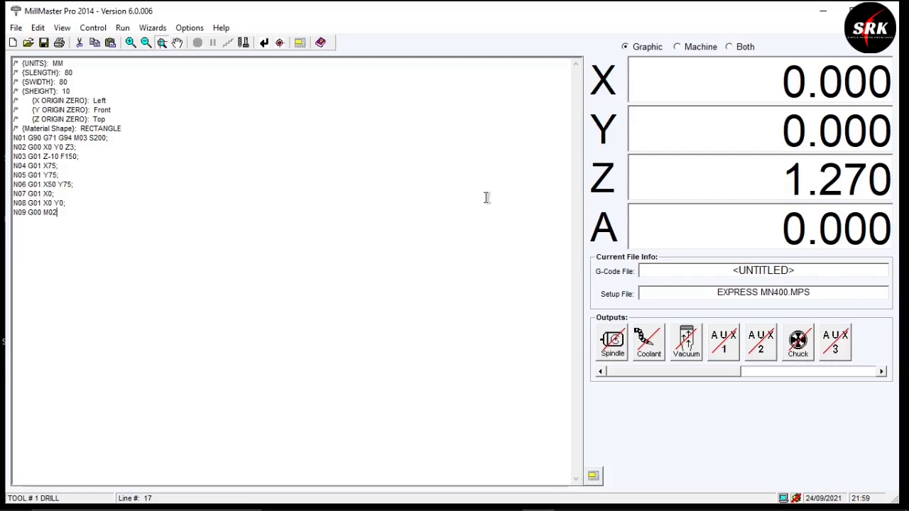
mouse_move(406, 183)
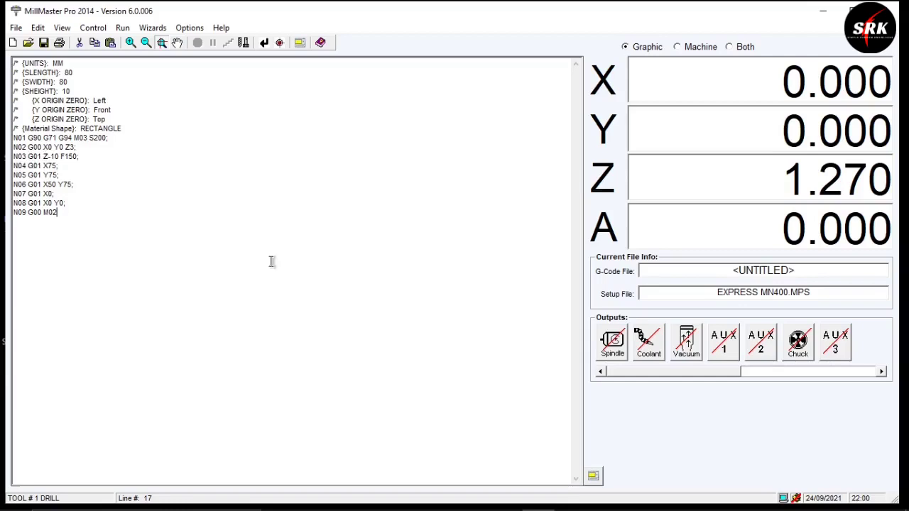
mouse_move(241, 293)
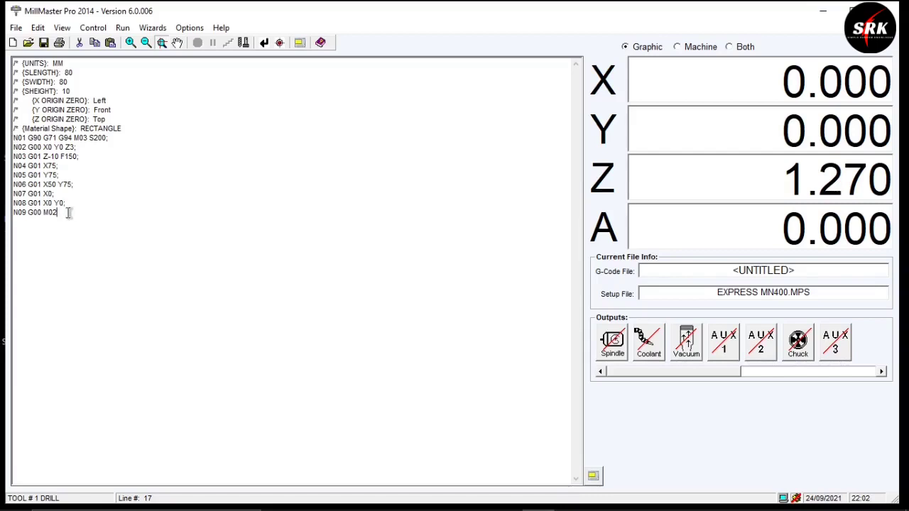
mouse_move(299, 42)
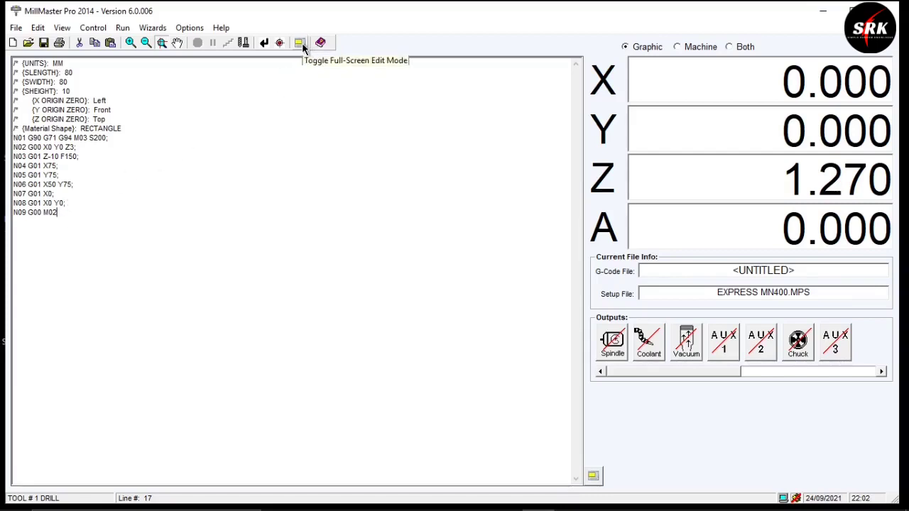
mouse_move(300, 44)
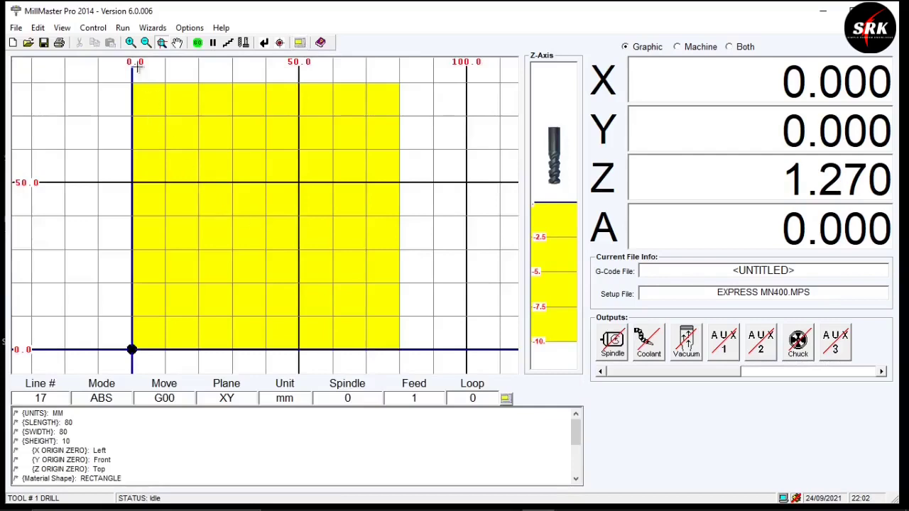
Choose Auto Run from the Run menu to cut the square contour 10 mm deep
left_click(122, 27)
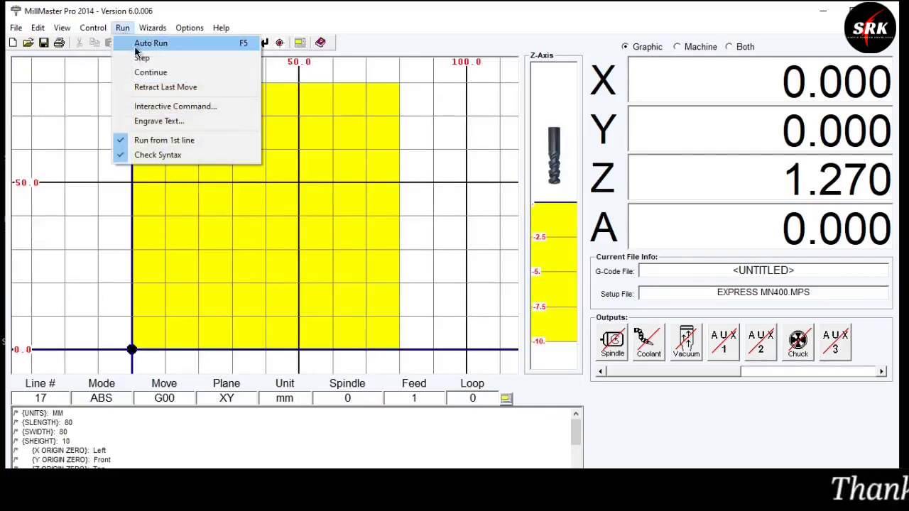
left_click(151, 43)
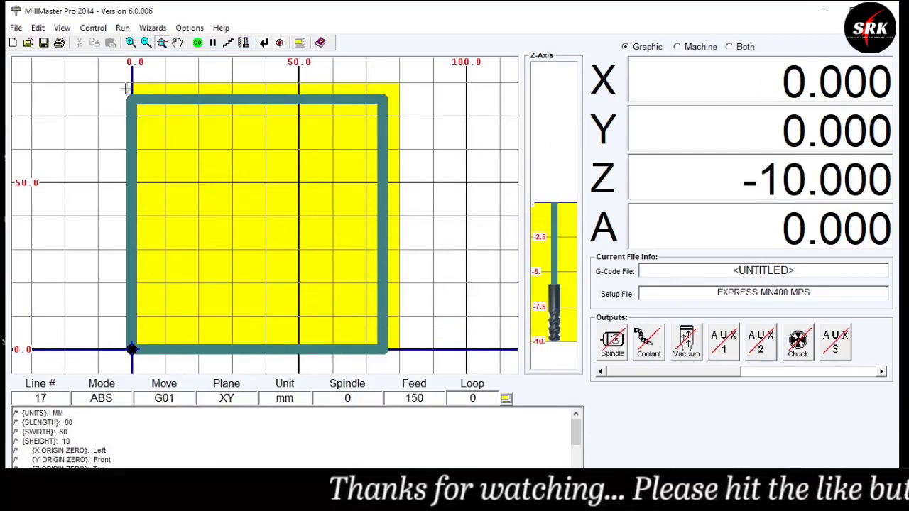
mouse_move(145, 206)
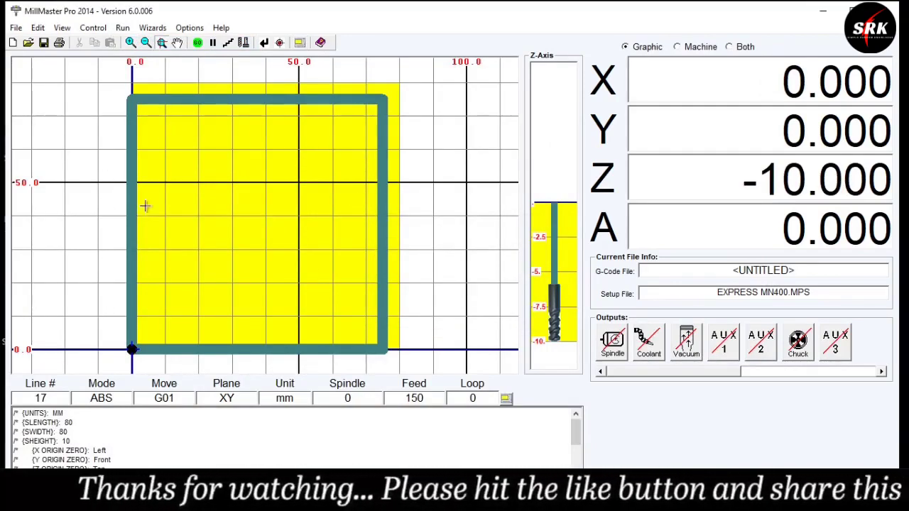
mouse_move(312, 350)
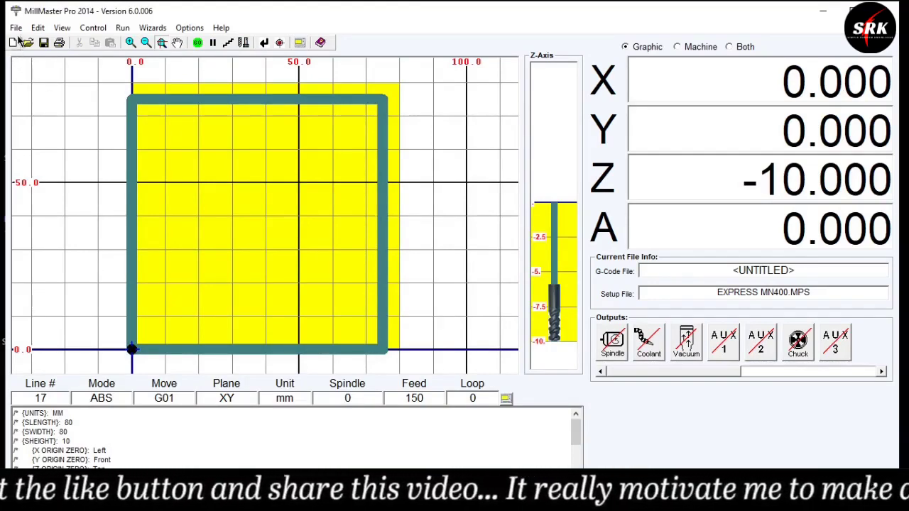
left_click(15, 27)
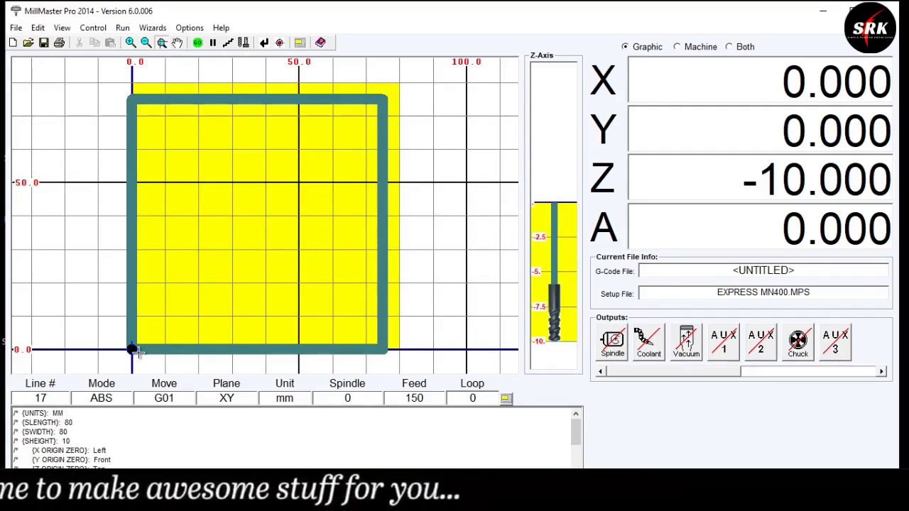
mouse_move(85, 346)
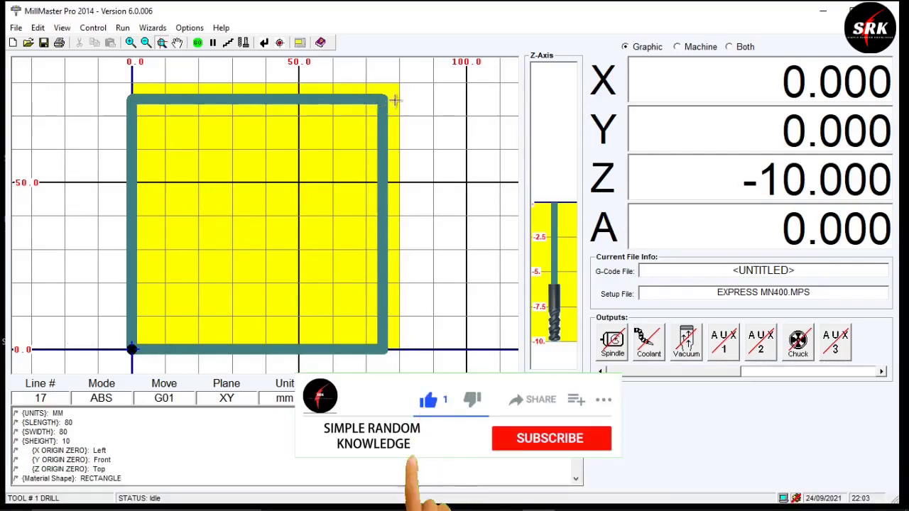
left_click(550, 438)
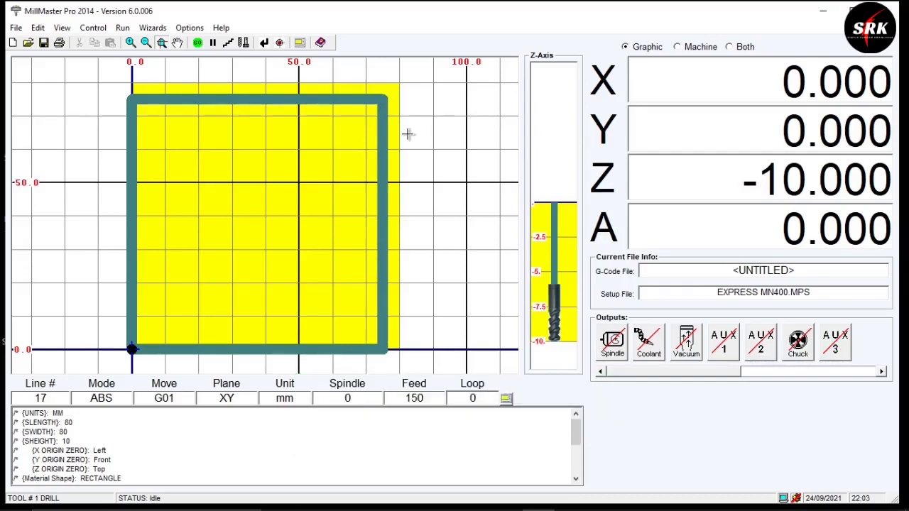
mouse_move(318, 216)
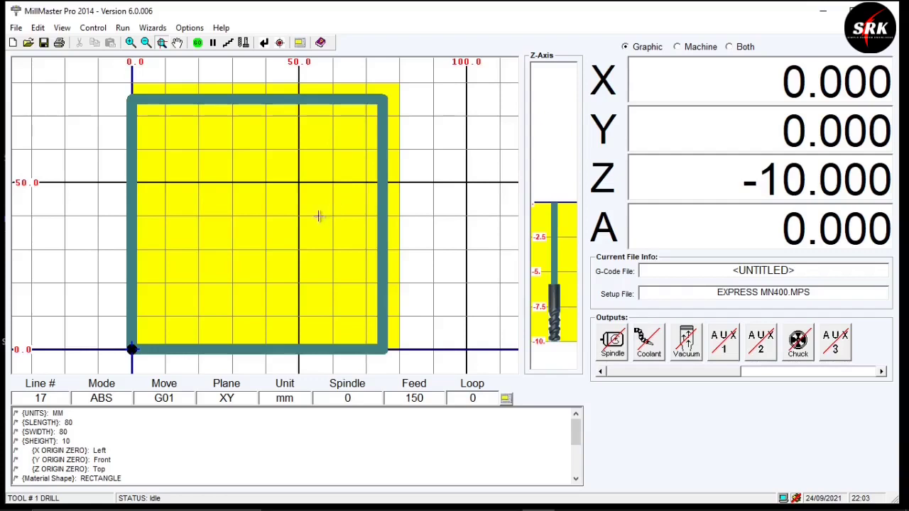
mouse_move(443, 251)
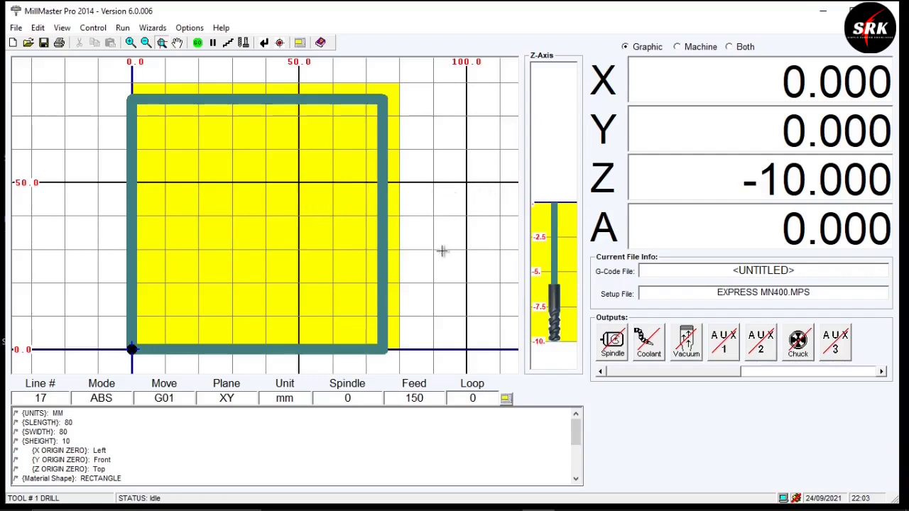
mouse_move(424, 315)
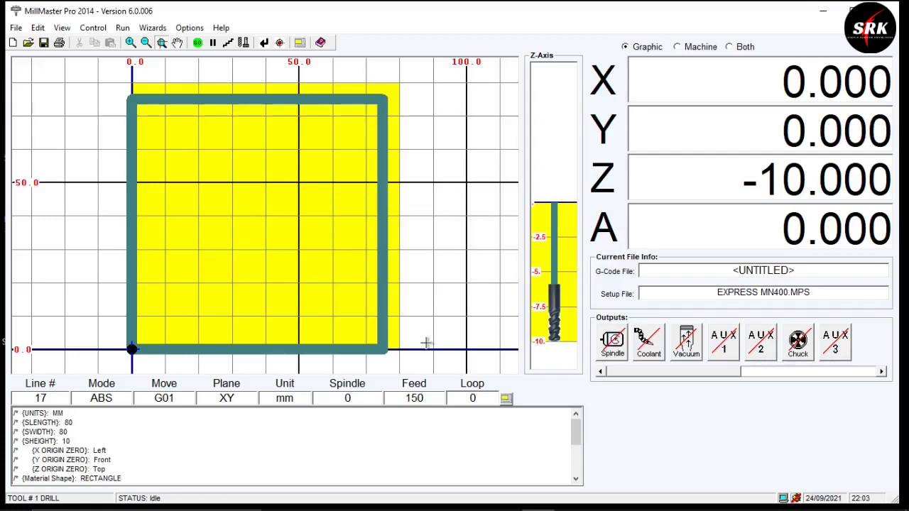
mouse_move(470, 239)
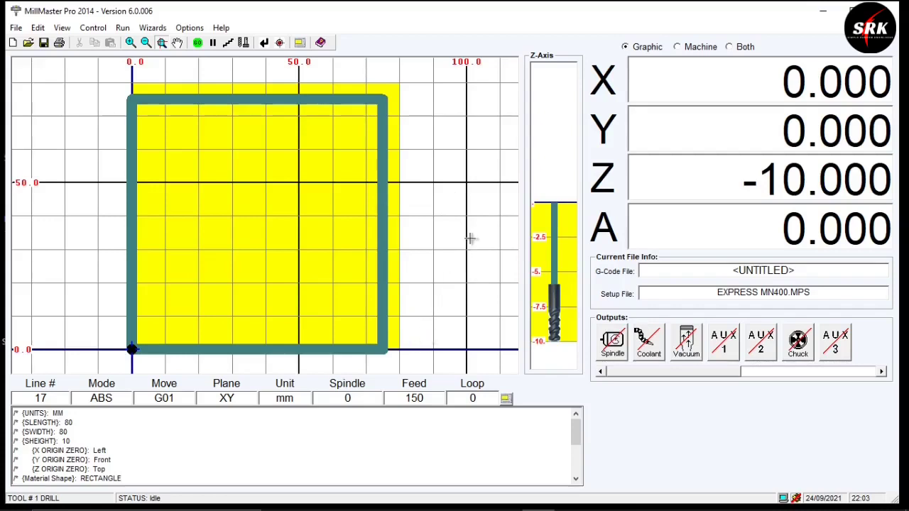